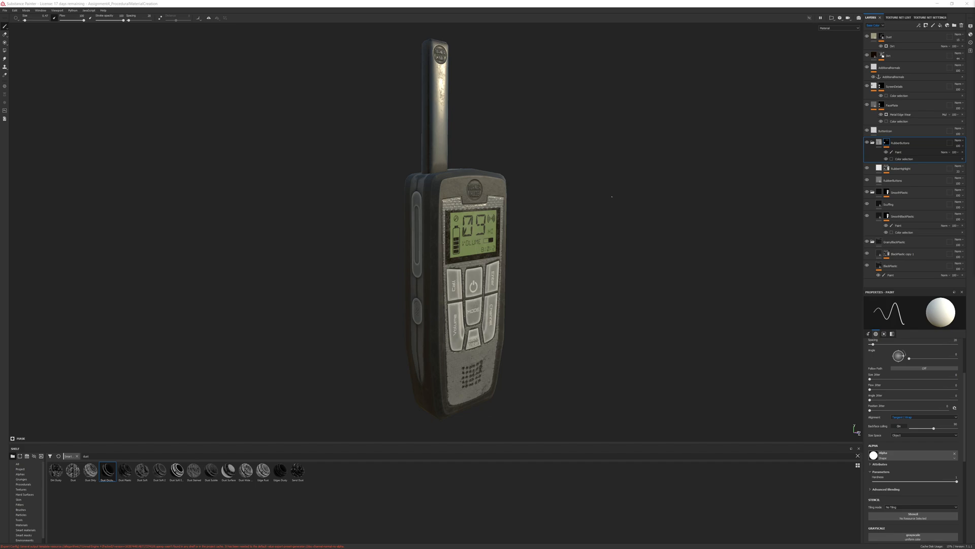
Add a new paint layer to the walkie-talkie's layer stack
{"action": "left_click", "coordinate": [891, 266]}
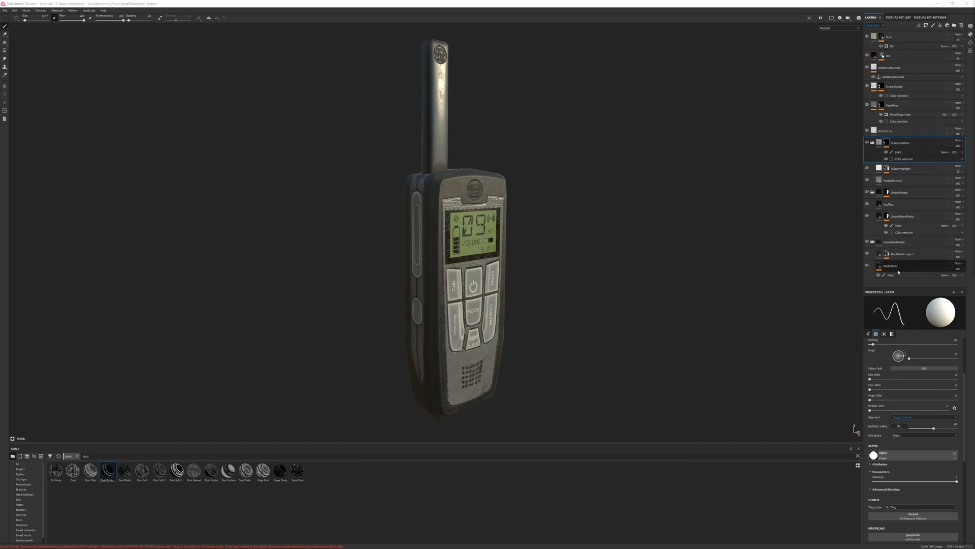
{"action": "left_click", "coordinate": [893, 266]}
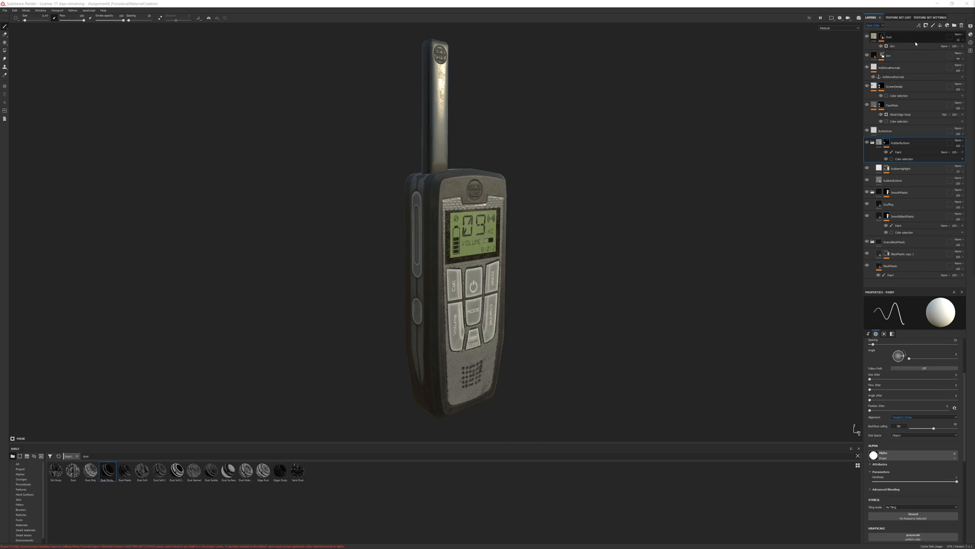
{"action": "left_click", "coordinate": [890, 37]}
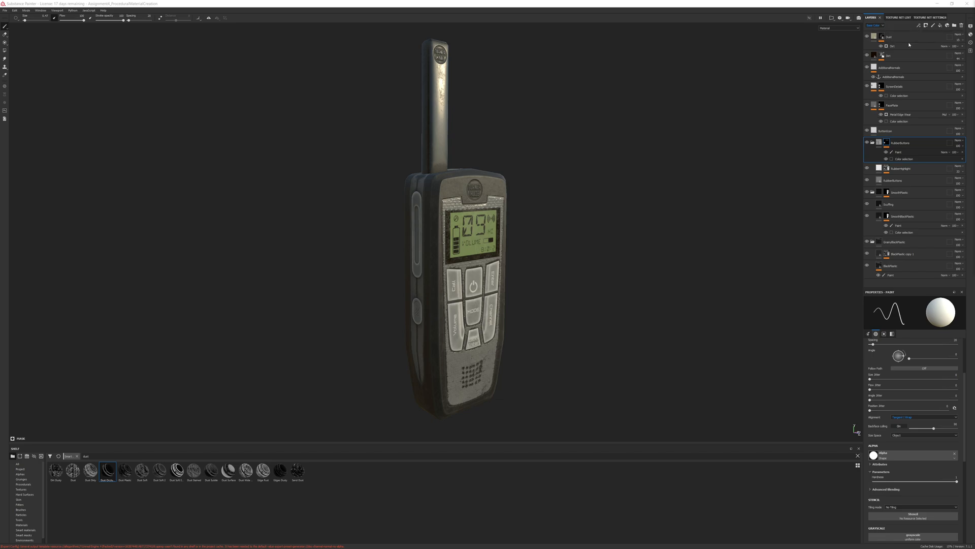
{"action": "left_click", "coordinate": [888, 68]}
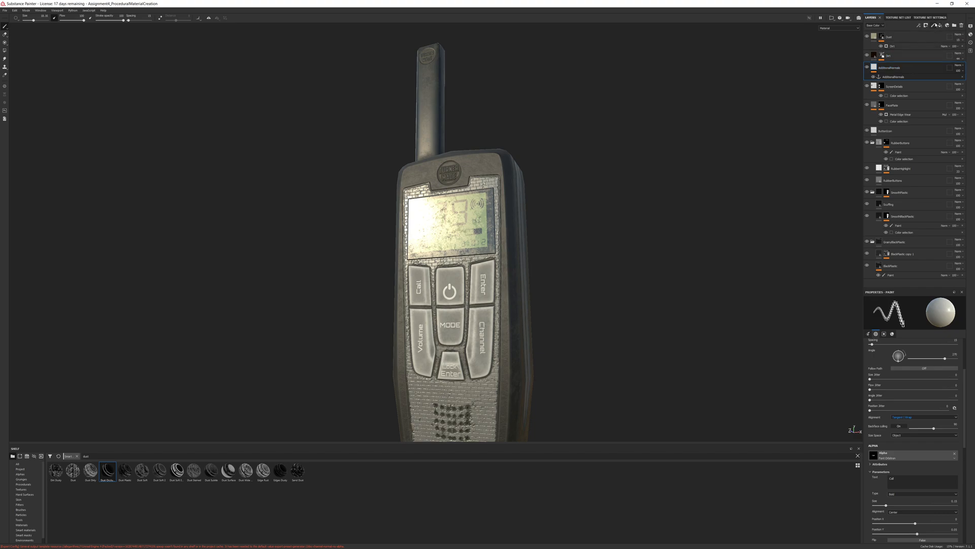
{"action": "left_click", "coordinate": [933, 25]}
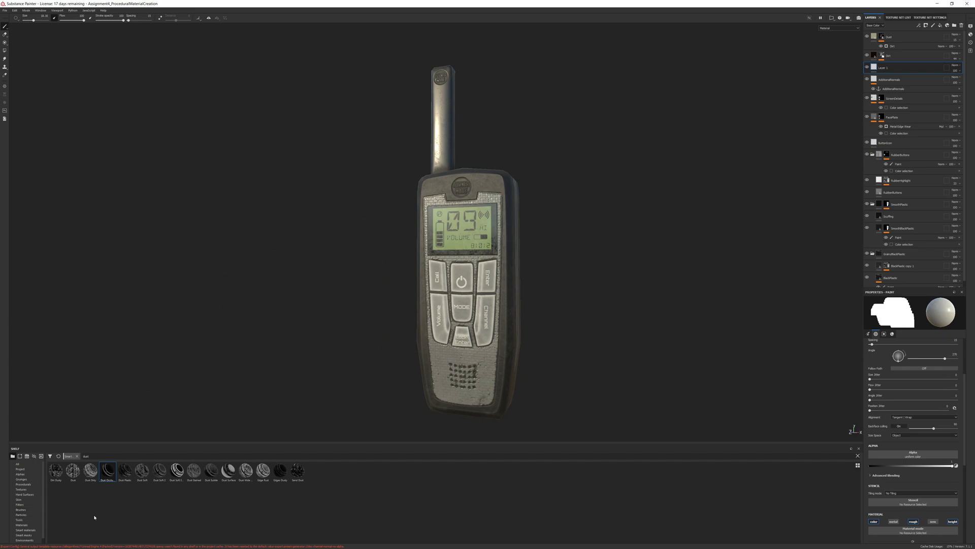
Expand the Shelf asset library and show the Alphas category of brush alphas
{"action": "left_click", "coordinate": [21, 474]}
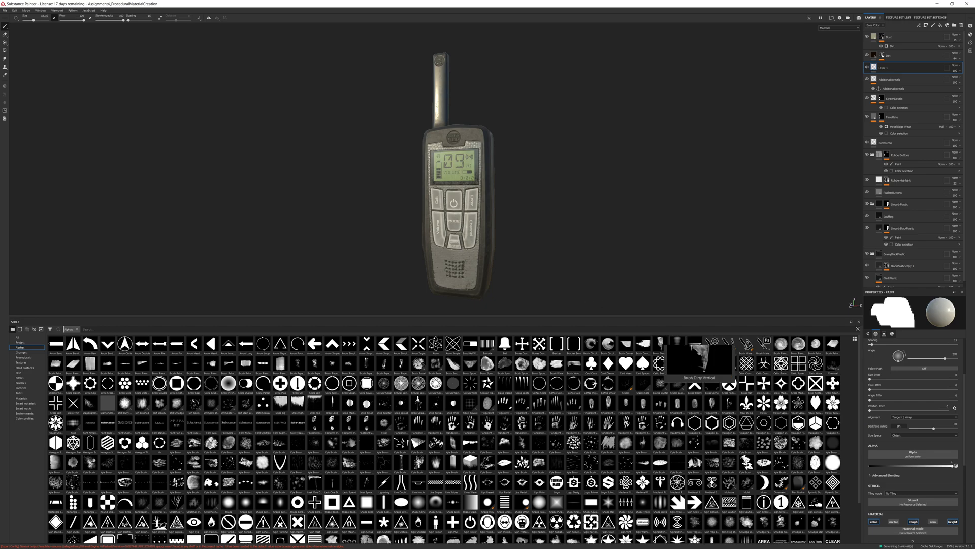
{"action": "left_click", "coordinate": [659, 344]}
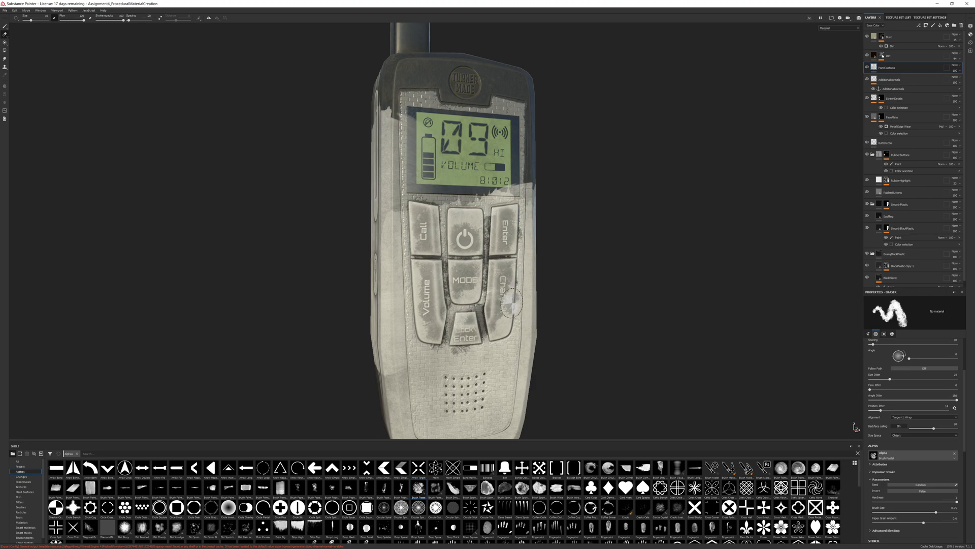
Erase part of the pale paint across the top of the front to leave a ragged edge
{"action": "left_click_drag", "start_coordinate": [510, 302], "coordinate": [539, 323]}
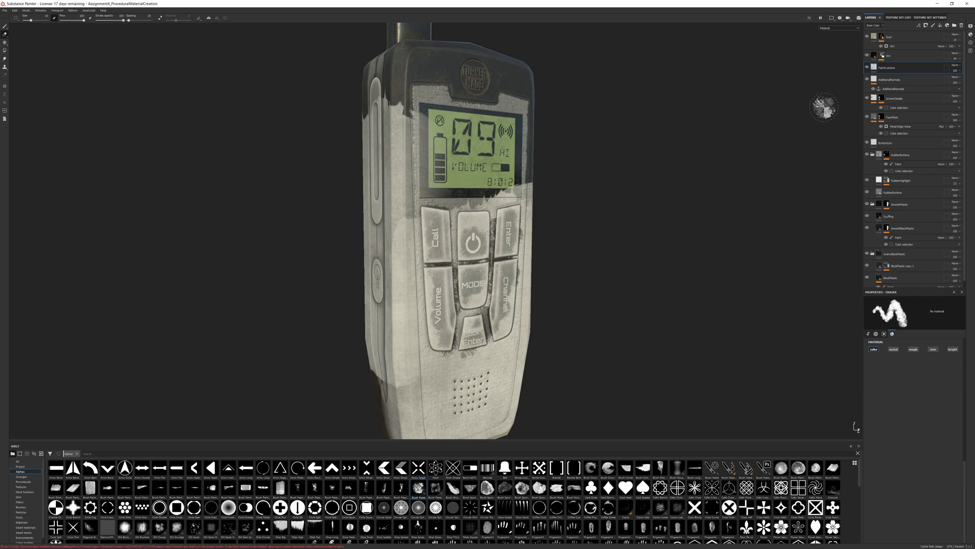
{"action": "mouse_move", "coordinate": [790, 204]}
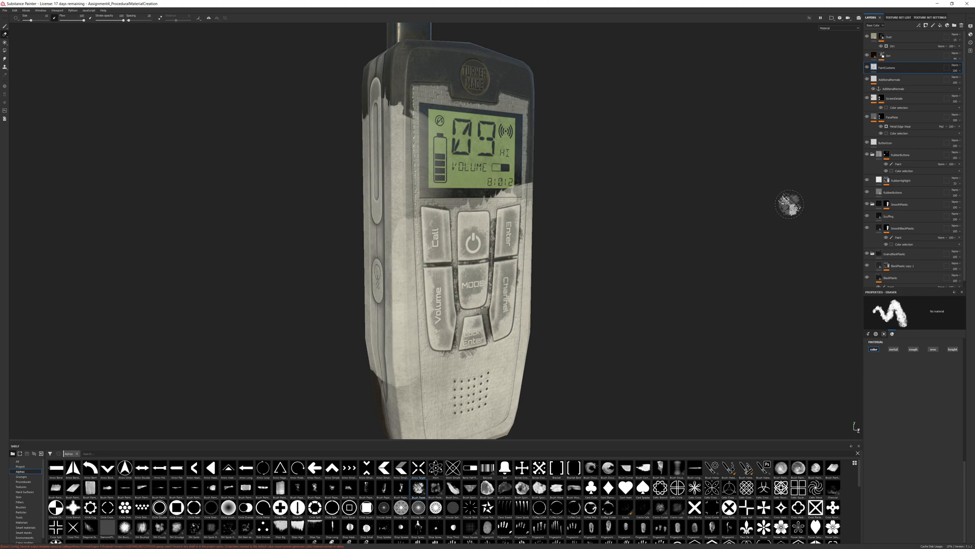
{"action": "mouse_move", "coordinate": [663, 252]}
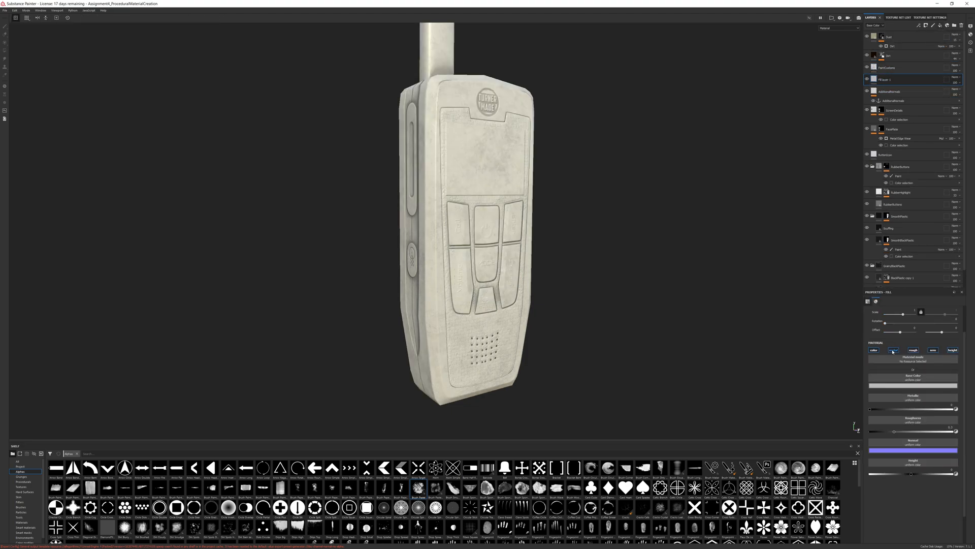
Set the fill layer's base colour to black and switch the viewport to the flat 2D texture layout
{"action": "left_click", "coordinate": [893, 350]}
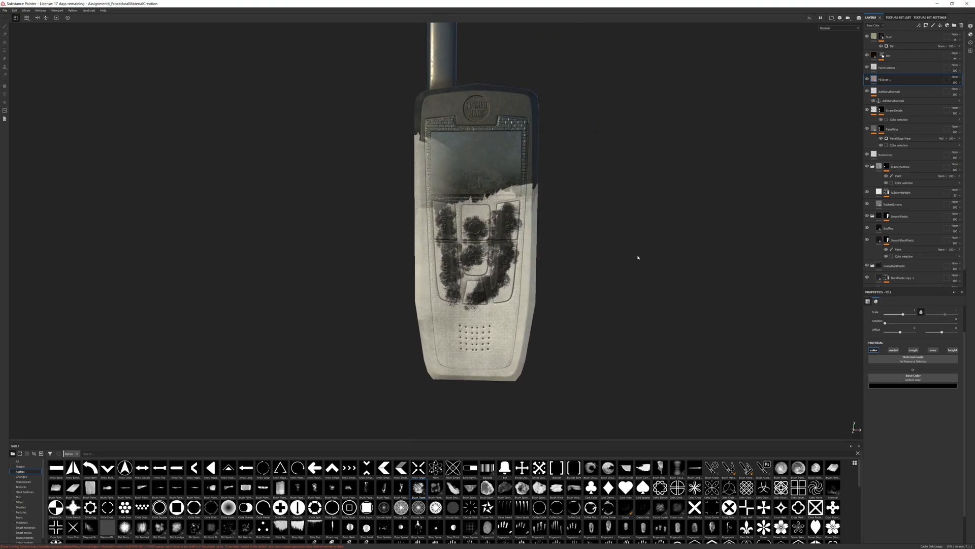
{"action": "left_click", "coordinate": [838, 27]}
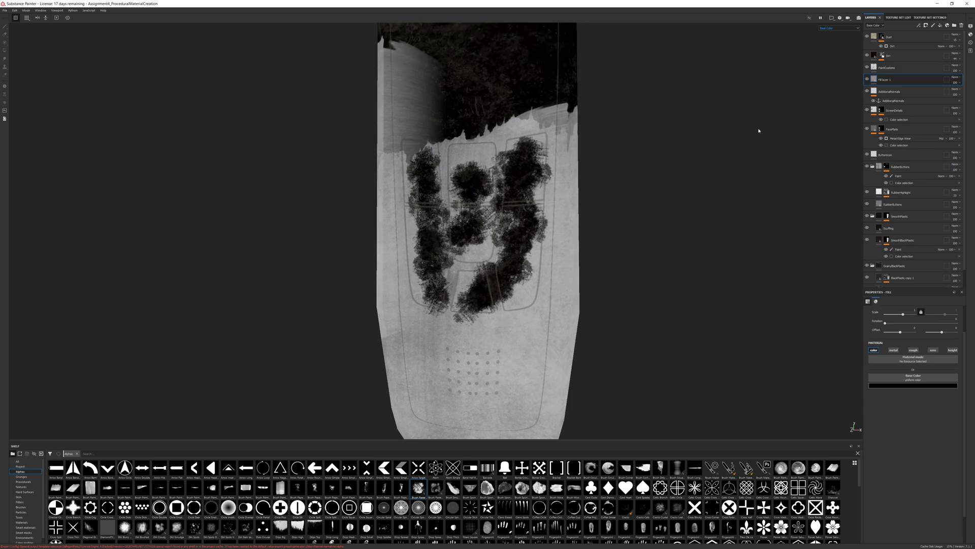
Return to the 3D view and preview the paint mask in black and white on the model
{"action": "left_click", "coordinate": [914, 55]}
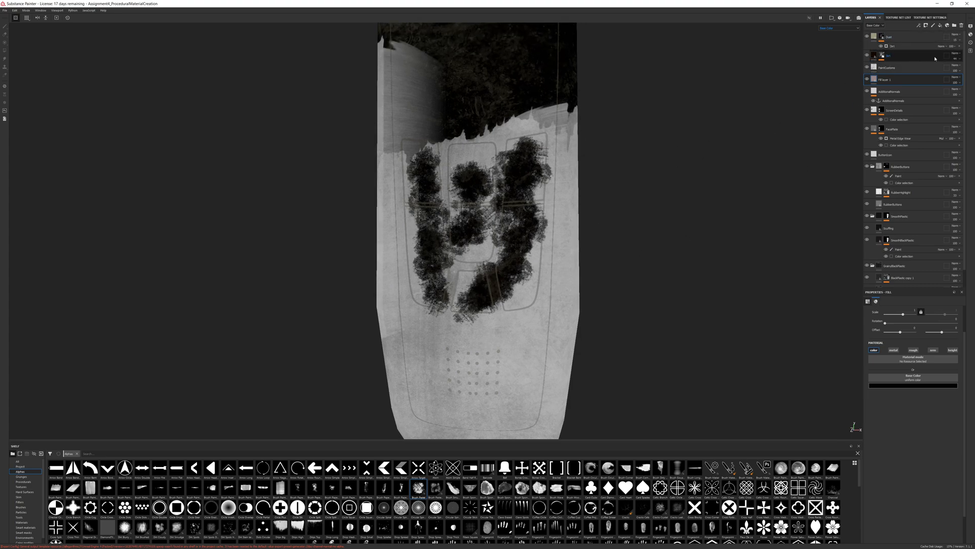
{"action": "left_click", "coordinate": [946, 57]}
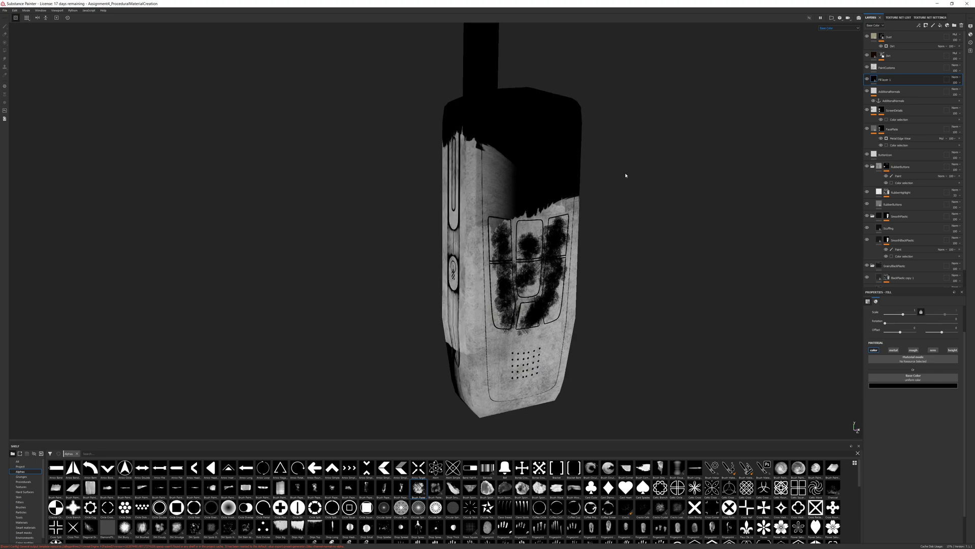
{"action": "mouse_move", "coordinate": [667, 220]}
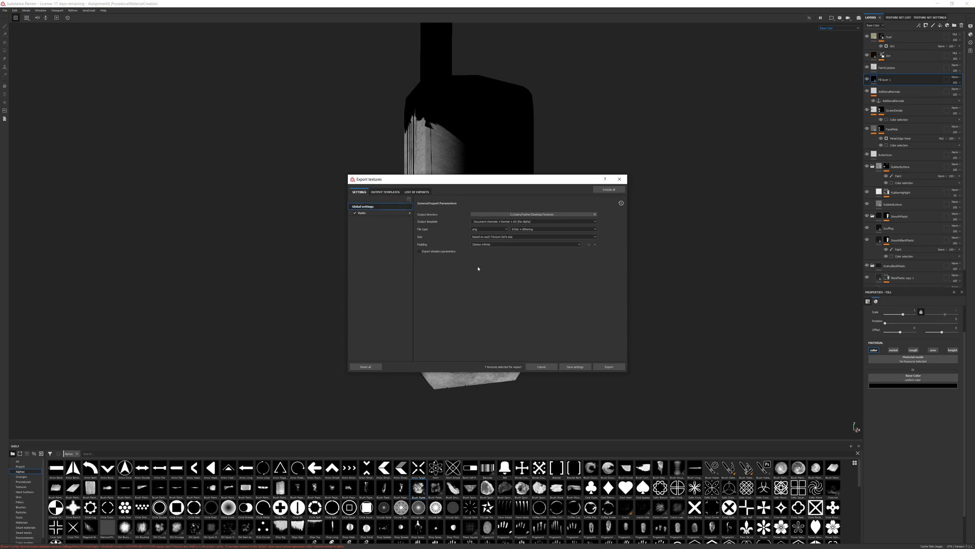
Choose the output folder, export the Radio set's Base Color as PNG and close the export window
{"action": "left_click", "coordinate": [593, 214]}
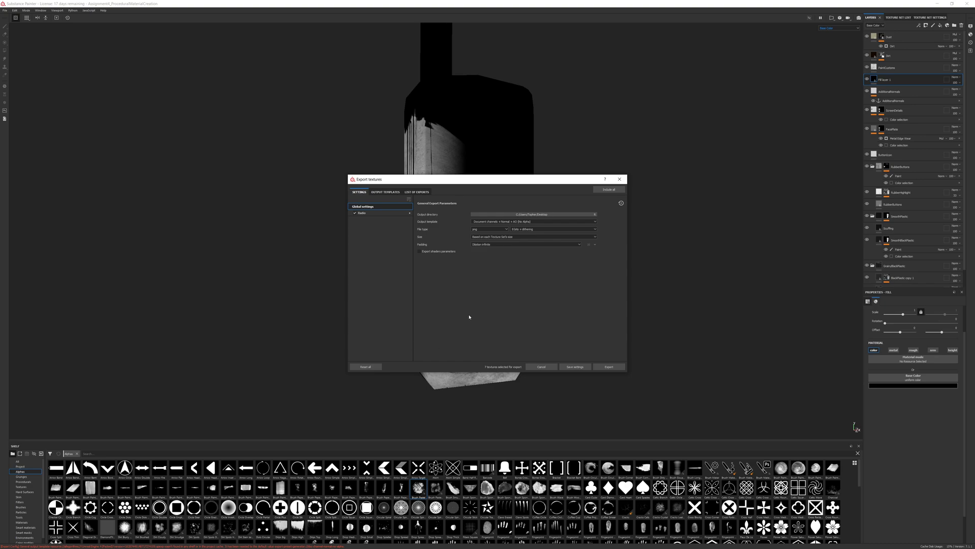
{"action": "mouse_move", "coordinate": [599, 364]}
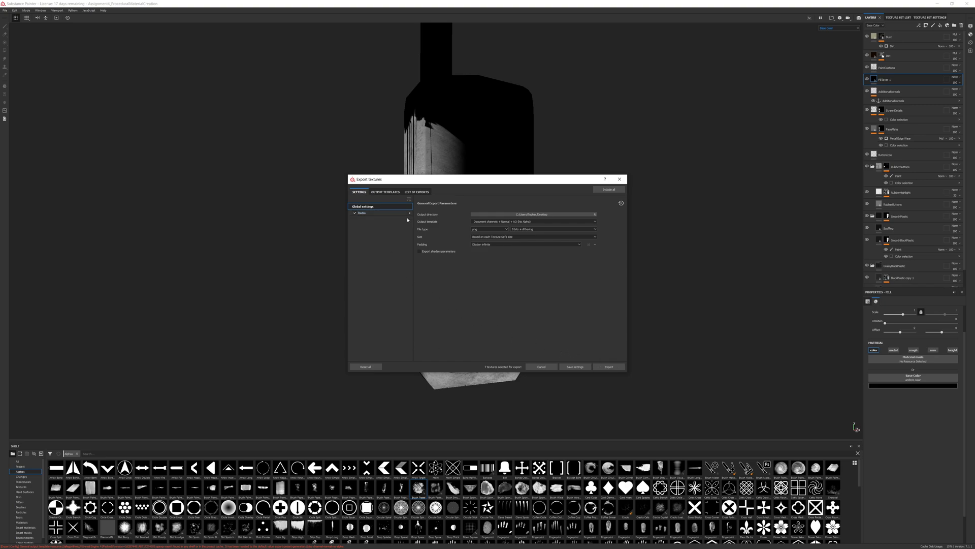
{"action": "left_click", "coordinate": [362, 213]}
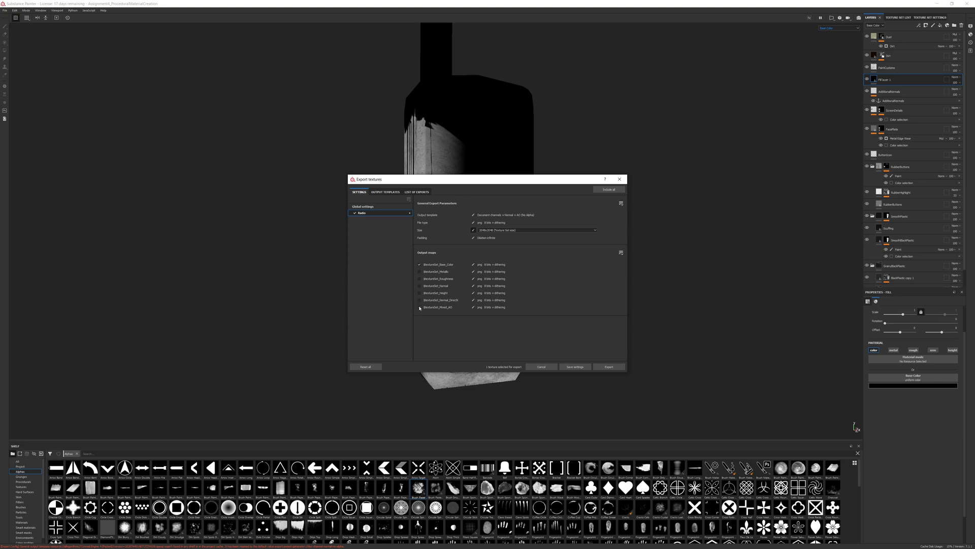
{"action": "left_click", "coordinate": [609, 367]}
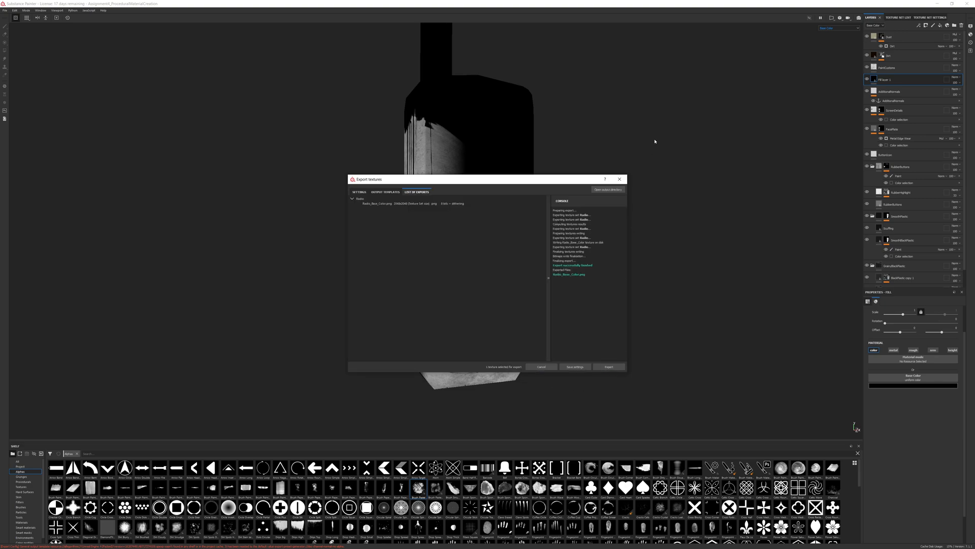
{"action": "left_click", "coordinate": [6, 542]}
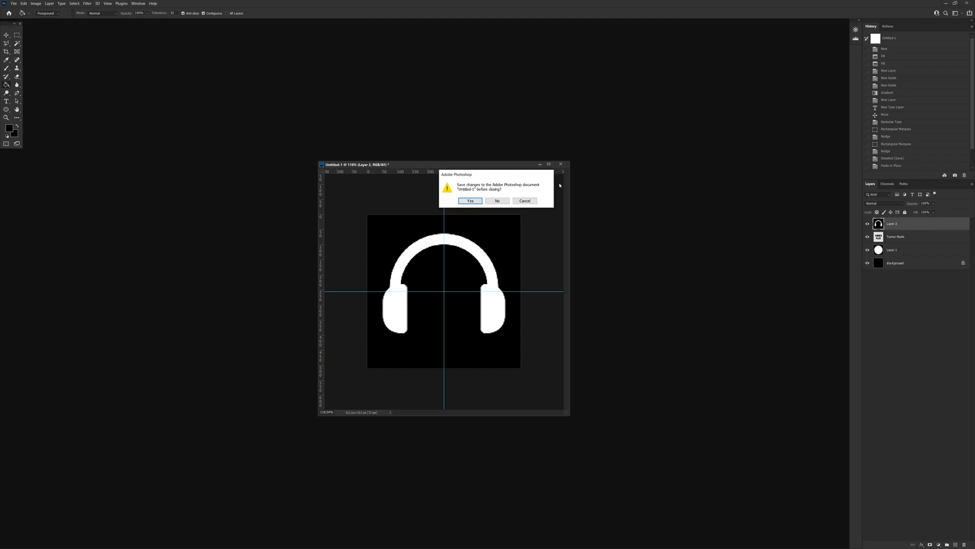
Discard the headphone icon document and load the radio colour and exported base-colour PNGs
{"action": "left_click", "coordinate": [497, 202]}
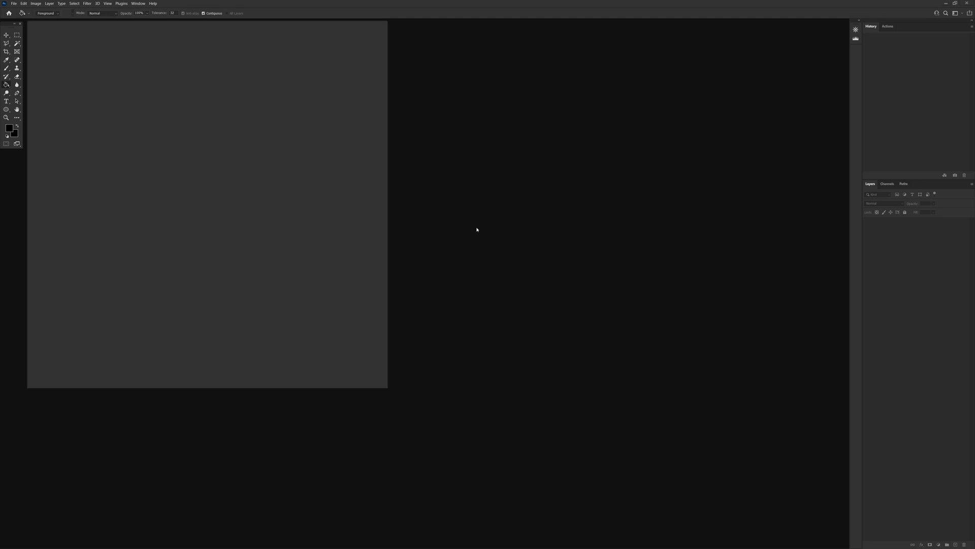
{"action": "left_click", "coordinate": [13, 3]}
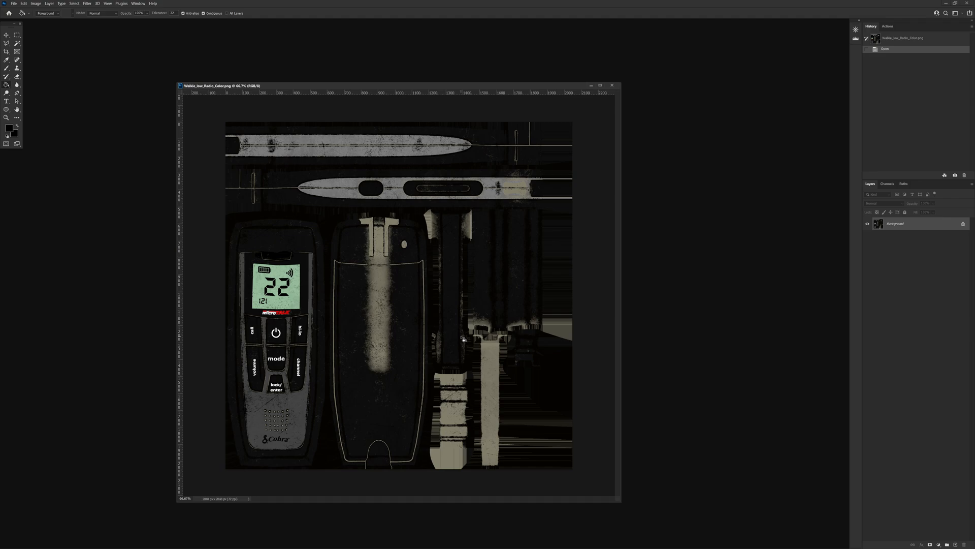
{"action": "mouse_move", "coordinate": [410, 358]}
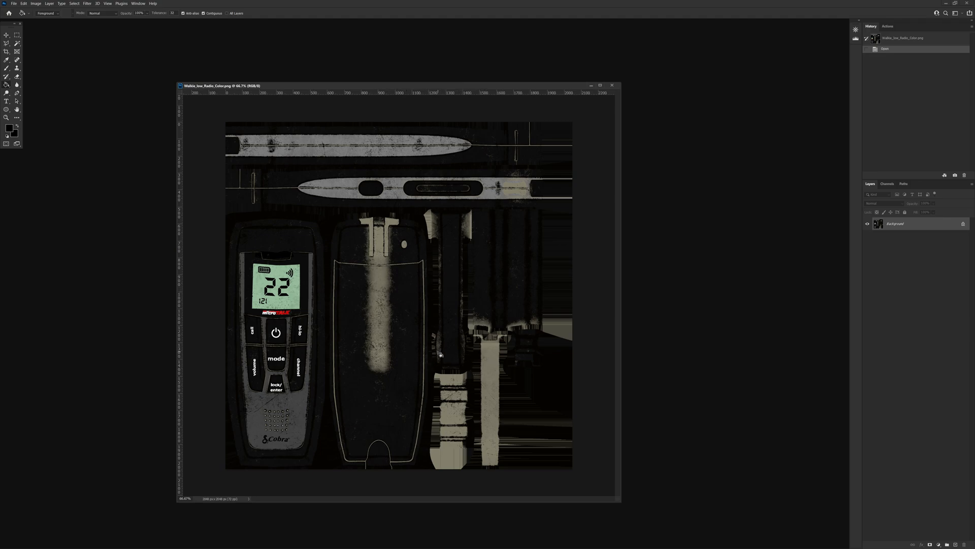
{"action": "mouse_move", "coordinate": [275, 333]}
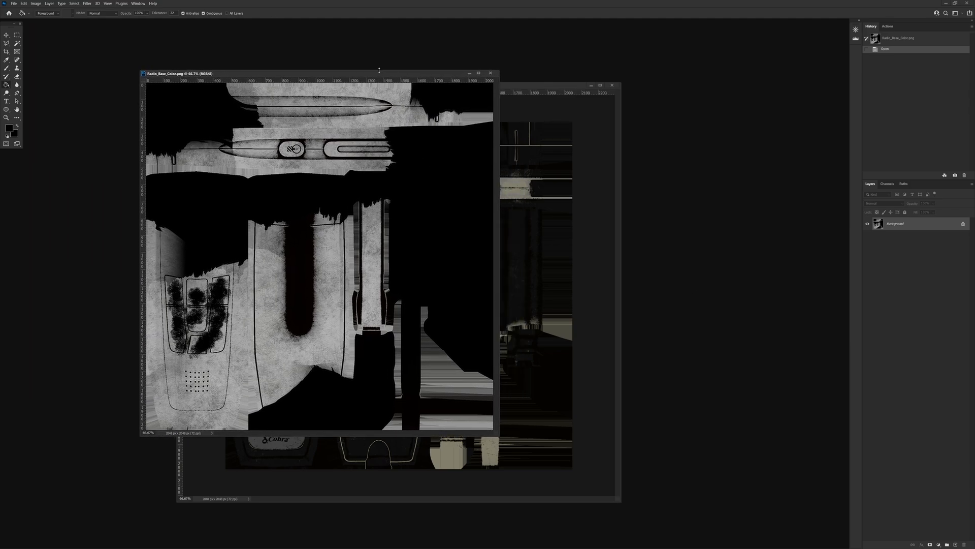
Select all and apply a Levels boost so the texture's light greys turn bright white
{"action": "key", "text": "ctrl+a"}
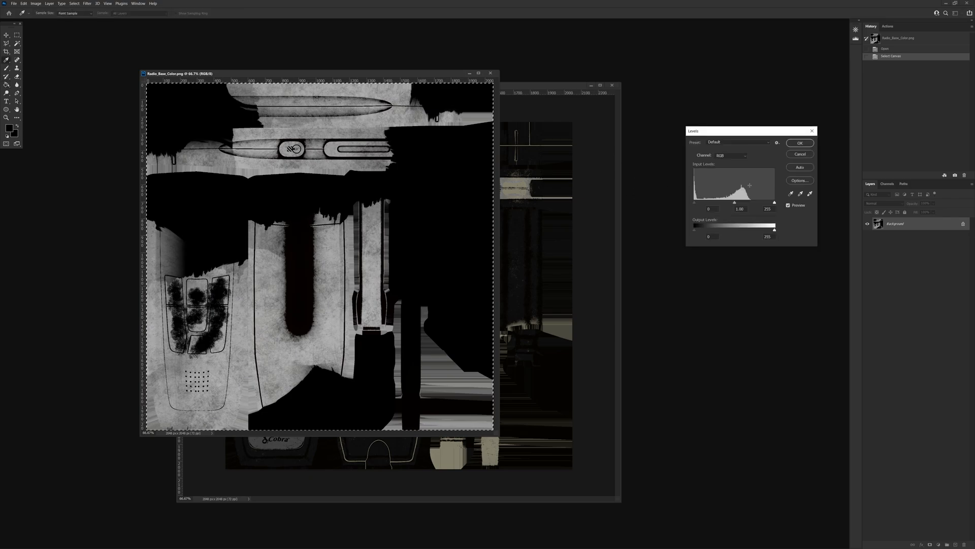
{"action": "left_click_drag", "start_coordinate": [774, 204], "coordinate": [748, 203]}
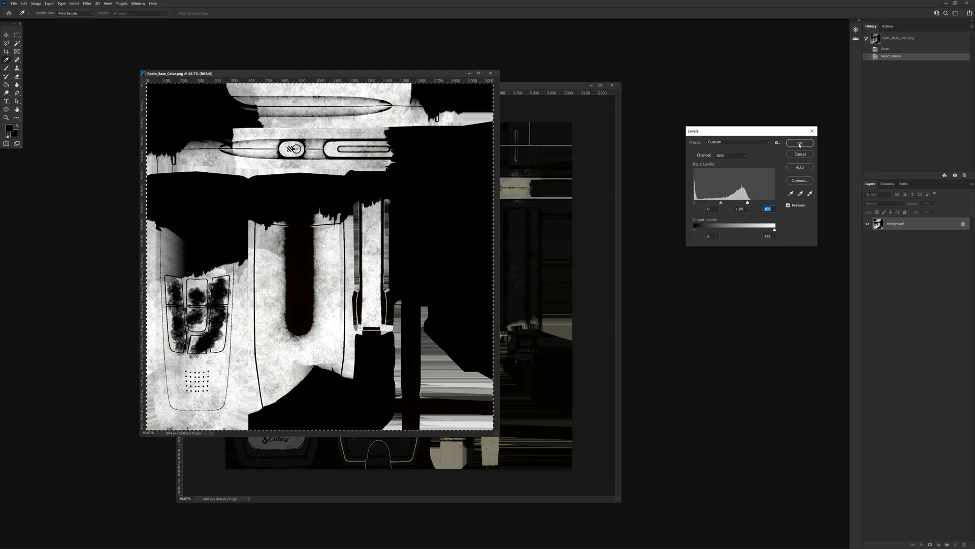
{"action": "left_click", "coordinate": [800, 142]}
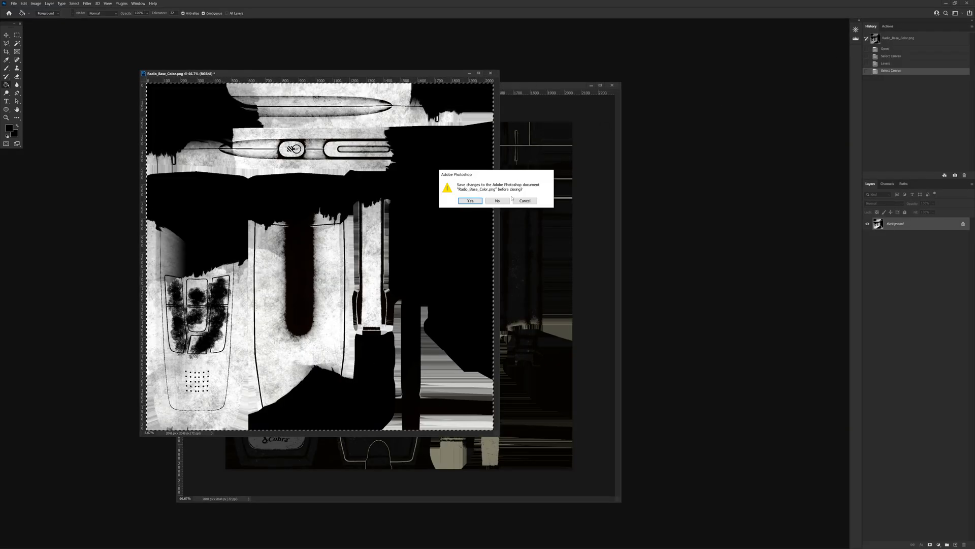
Answer the save prompt to close the brightened Radio_Base_Color.png
{"action": "left_click", "coordinate": [496, 200]}
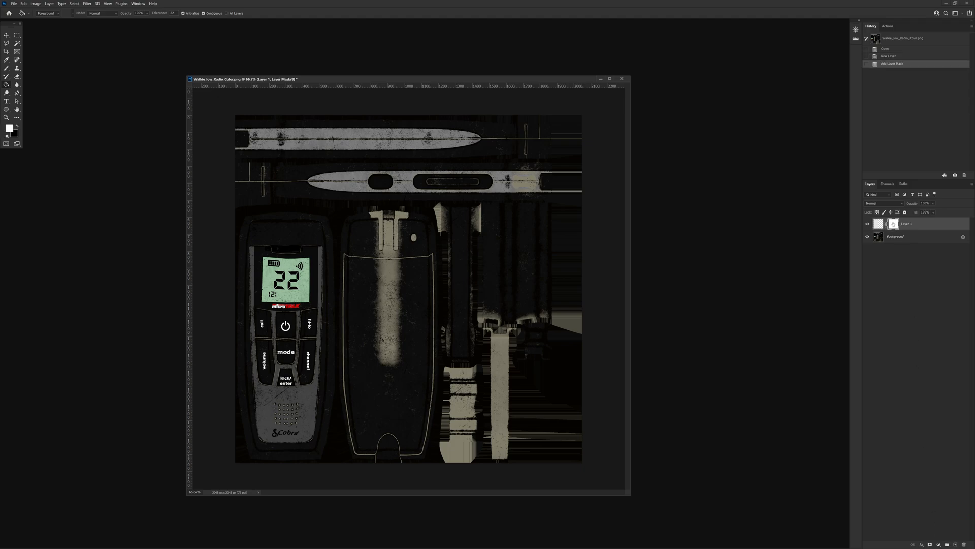
Check the pasted pattern in Layer 1's mask overlay, then hide the overlay again
{"action": "left_click", "coordinate": [887, 184]}
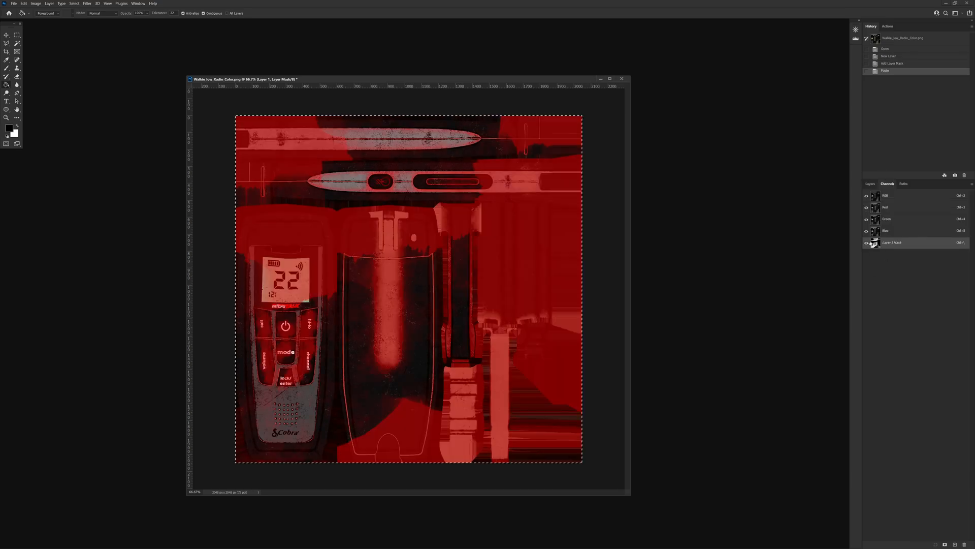
{"action": "left_click", "coordinate": [870, 184]}
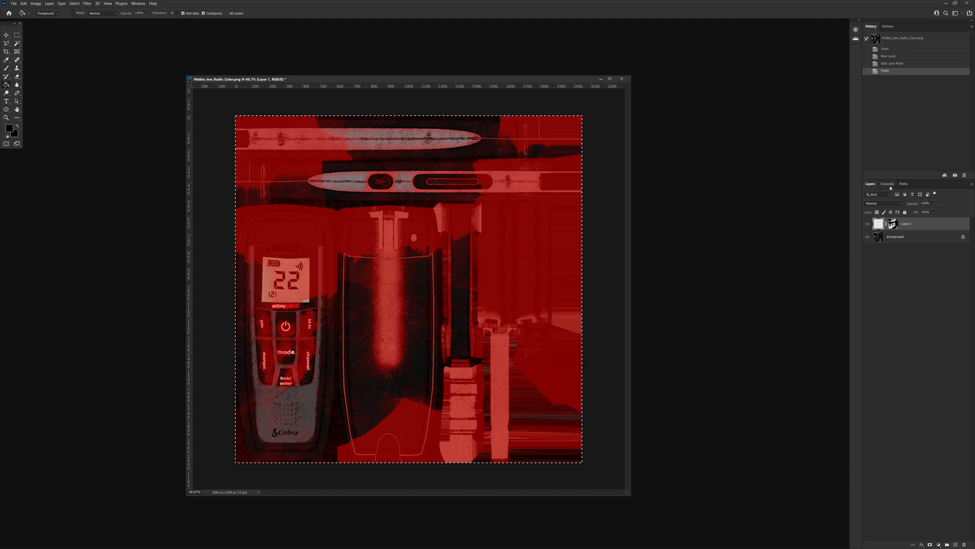
{"action": "left_click", "coordinate": [887, 184]}
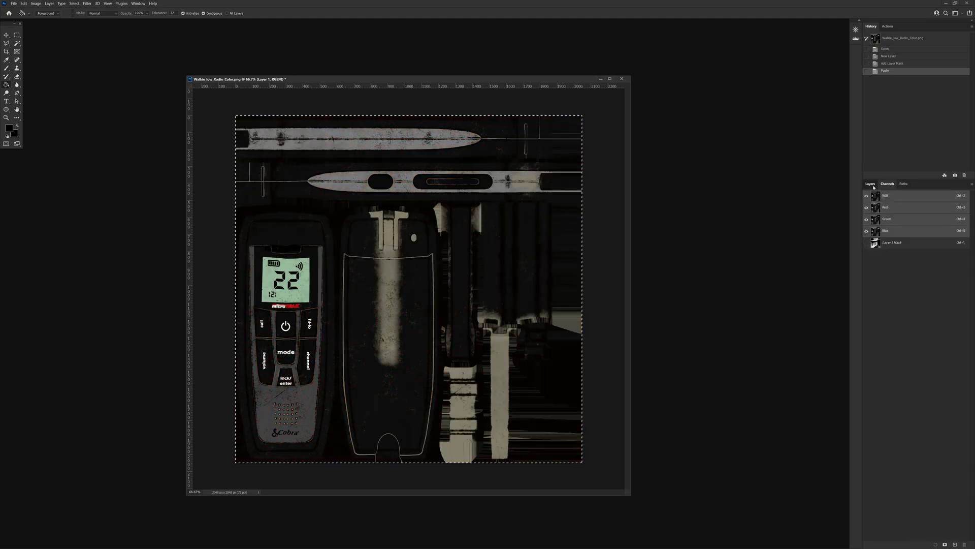
{"action": "left_click", "coordinate": [871, 184]}
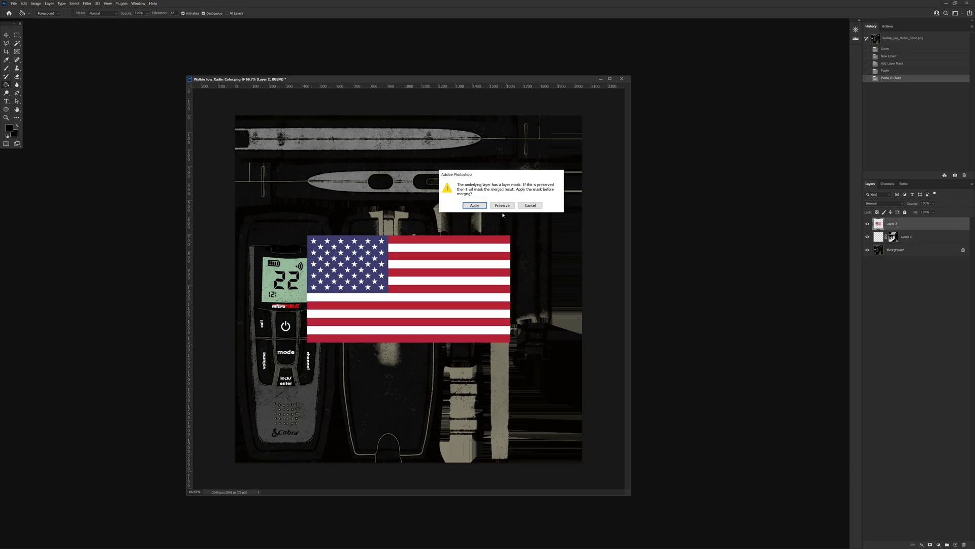
Choose Preserve so Layer 1 keeps its mask when the US flag is merged down
{"action": "left_click", "coordinate": [474, 205]}
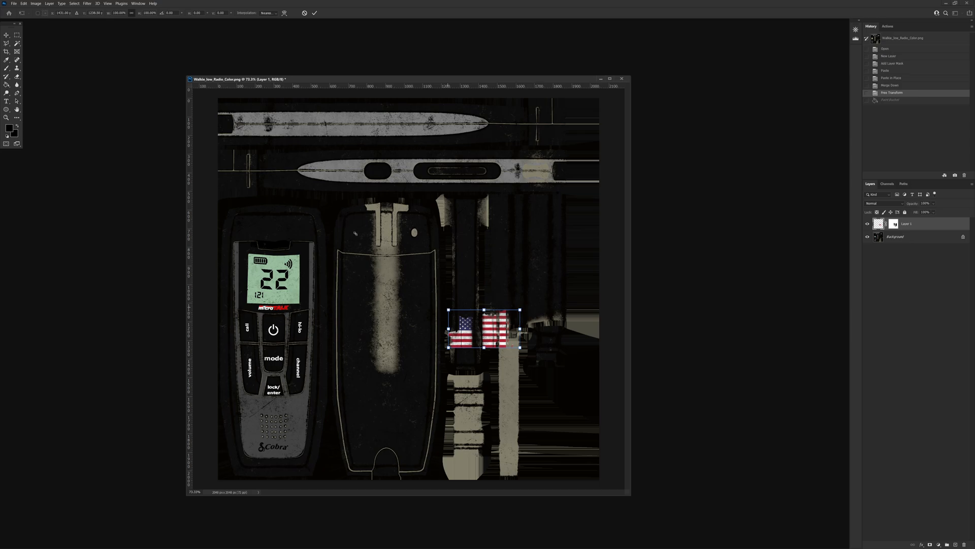
{"action": "mouse_move", "coordinate": [424, 358]}
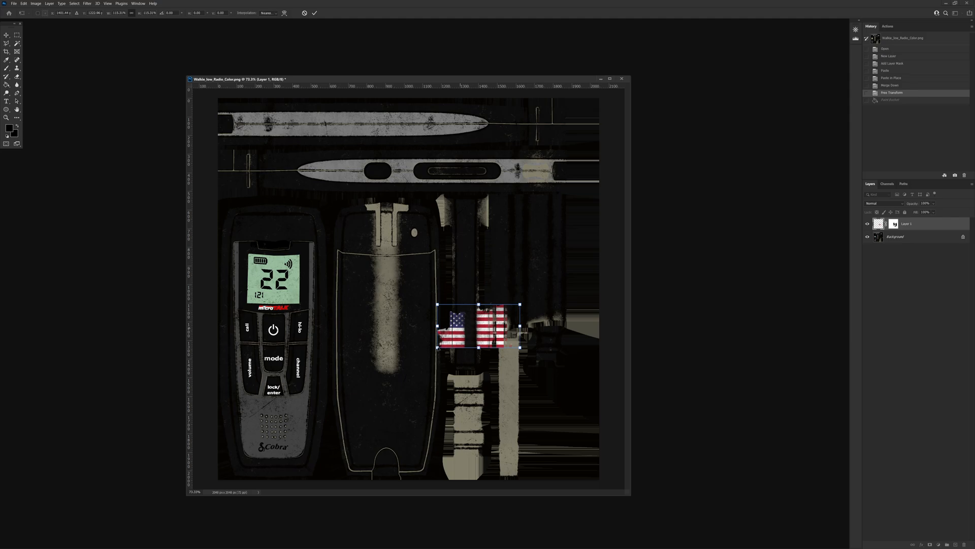
{"action": "left_click_drag", "start_coordinate": [477, 326], "coordinate": [456, 355]}
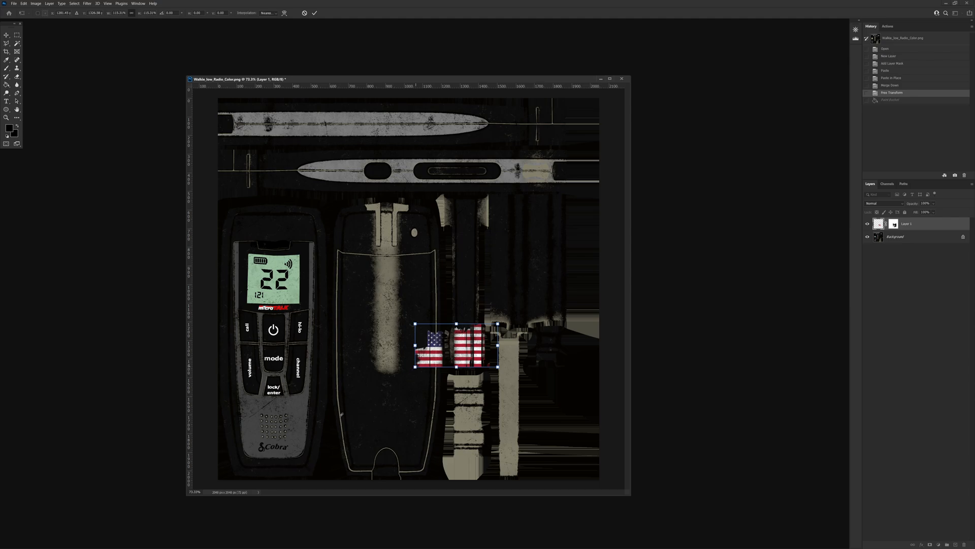
{"action": "mouse_move", "coordinate": [140, 81]}
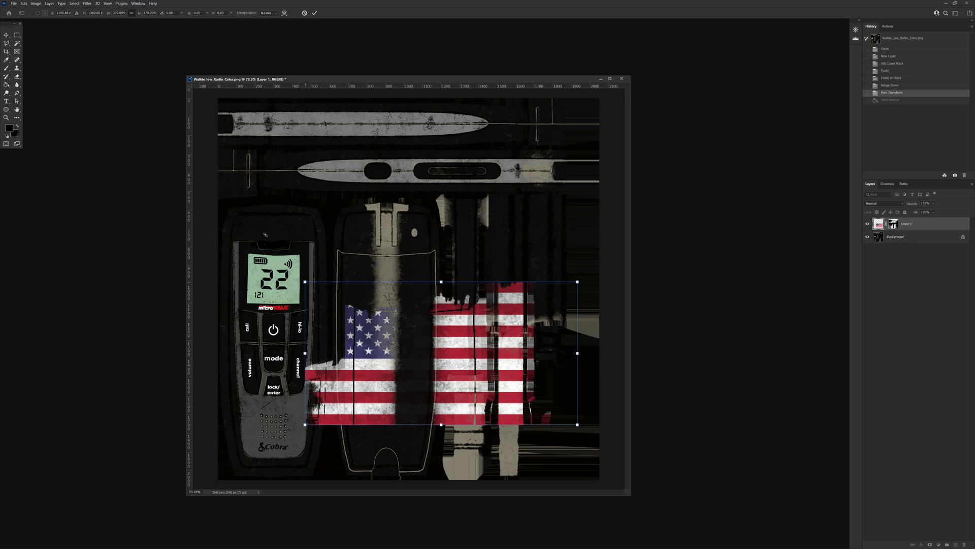
{"action": "left_click_drag", "start_coordinate": [440, 281], "coordinate": [440, 255]}
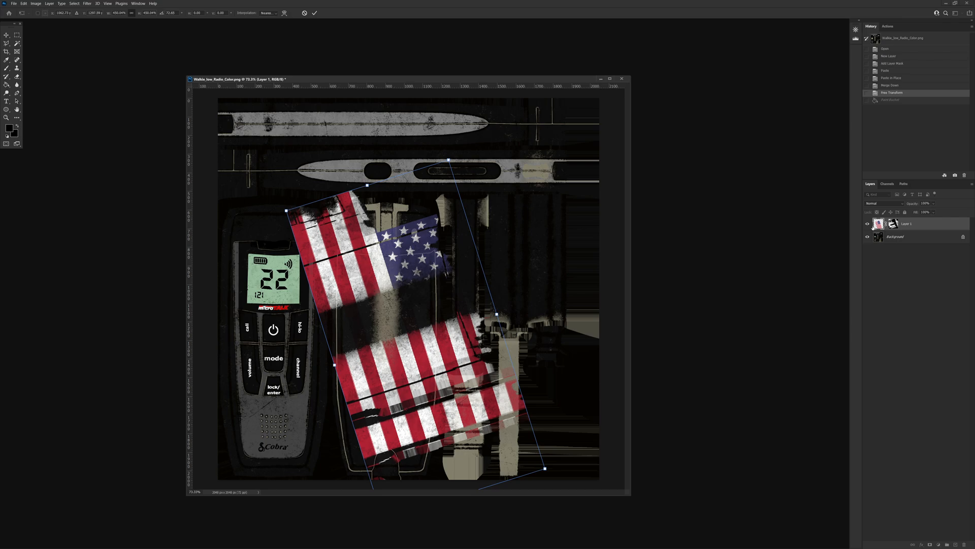
{"action": "mouse_move", "coordinate": [319, 331]}
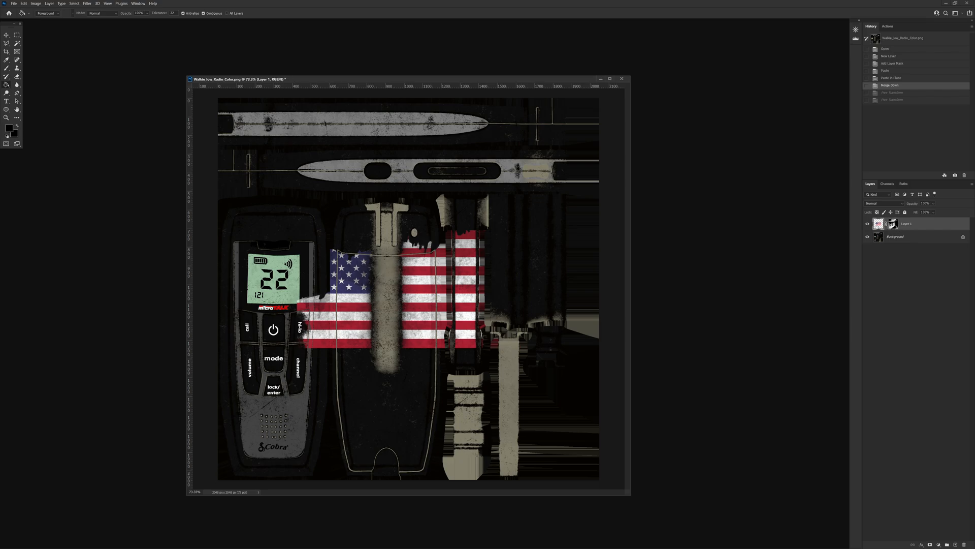
Begin a free transform on the flag layer to resize it over the lower radio body
{"action": "key", "text": "ctrl+t"}
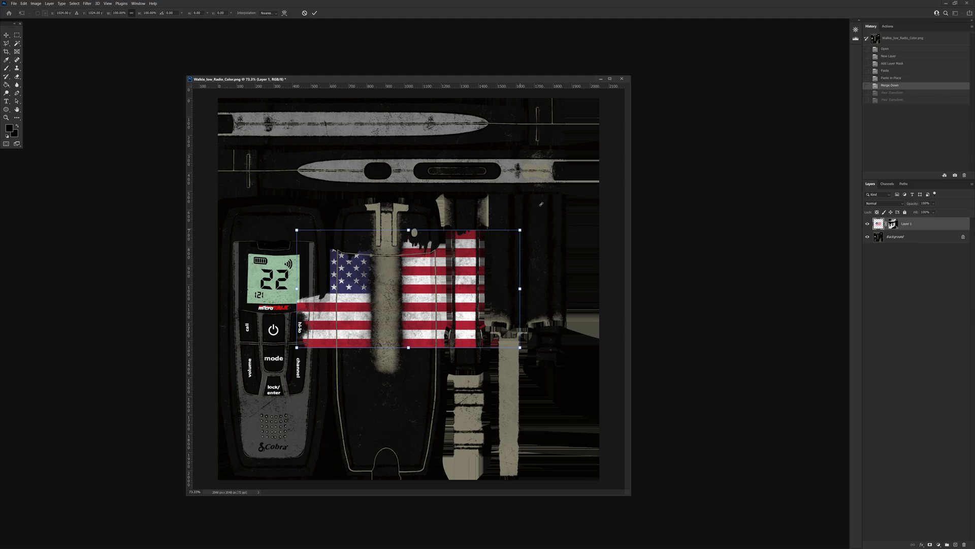
{"action": "mouse_move", "coordinate": [573, 175]}
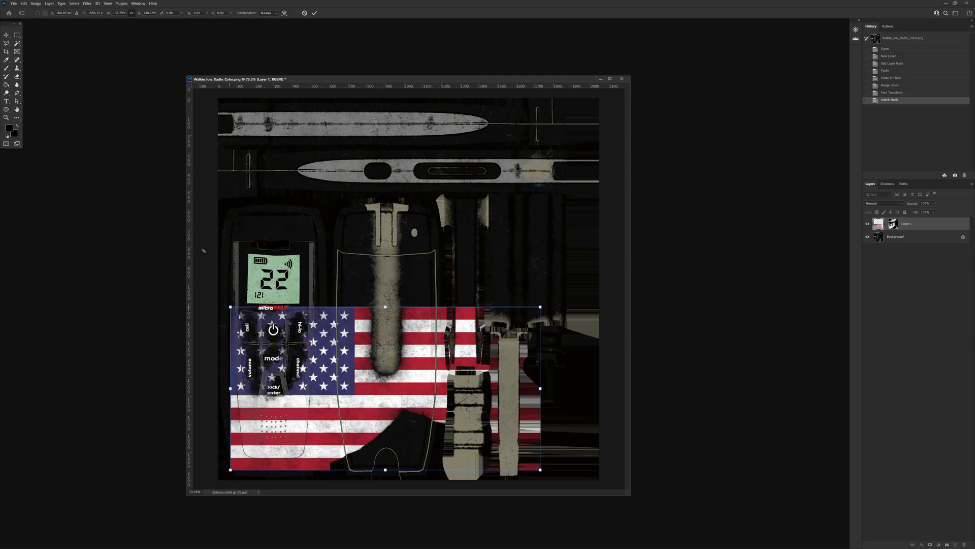
{"action": "mouse_move", "coordinate": [159, 171]}
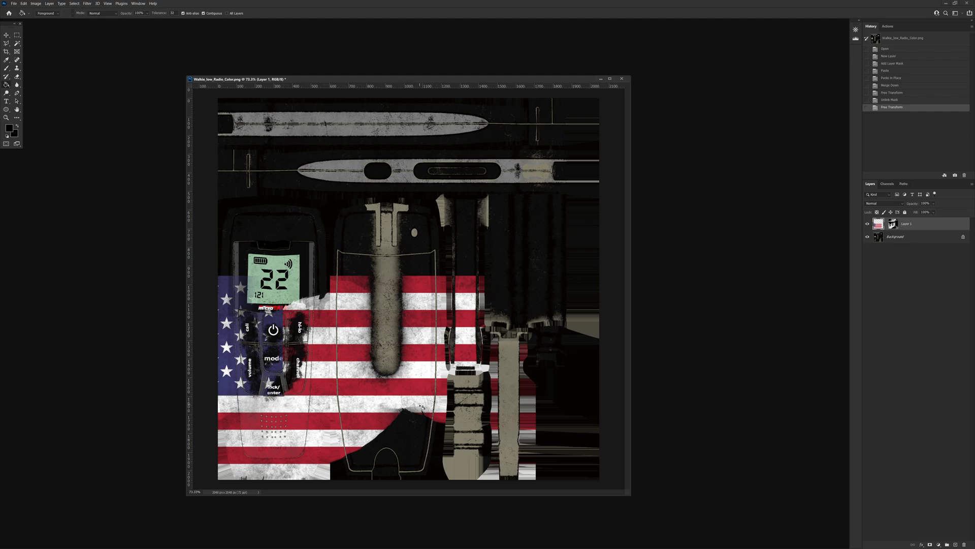
{"action": "mouse_move", "coordinate": [677, 259]}
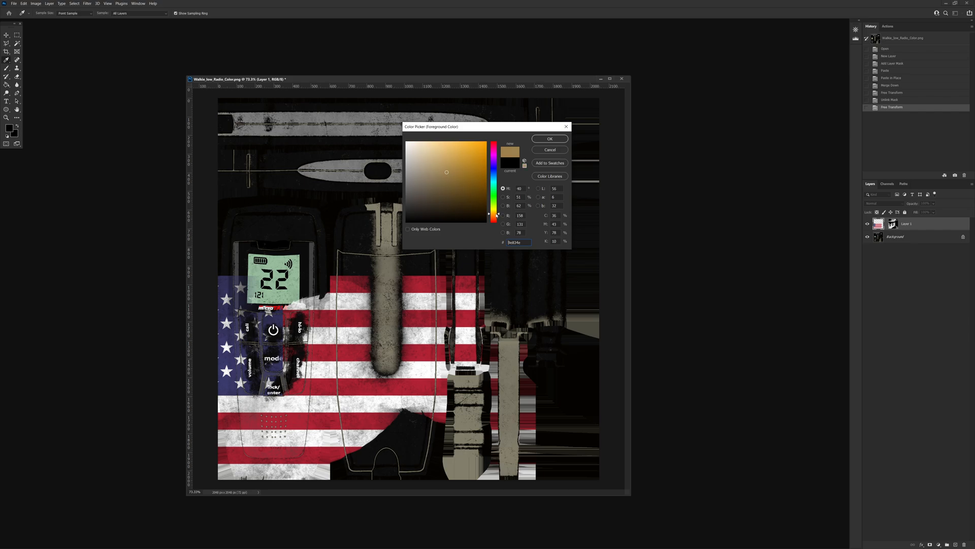
Confirm the tan fill colour, test Hue/Saturation shifts toward magenta, yellow-orange and lime, then discard them
{"action": "left_click", "coordinate": [549, 138]}
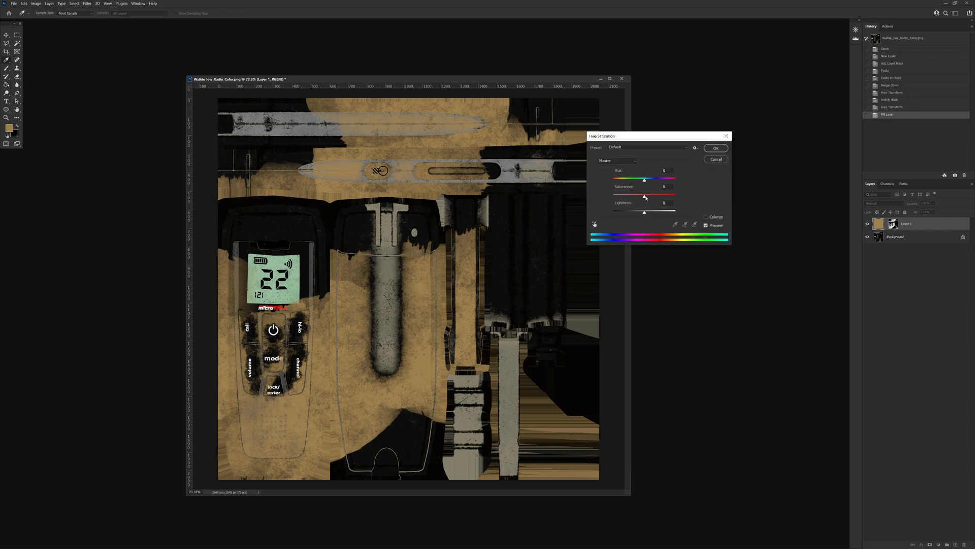
{"action": "left_click_drag", "start_coordinate": [644, 195], "coordinate": [665, 195]}
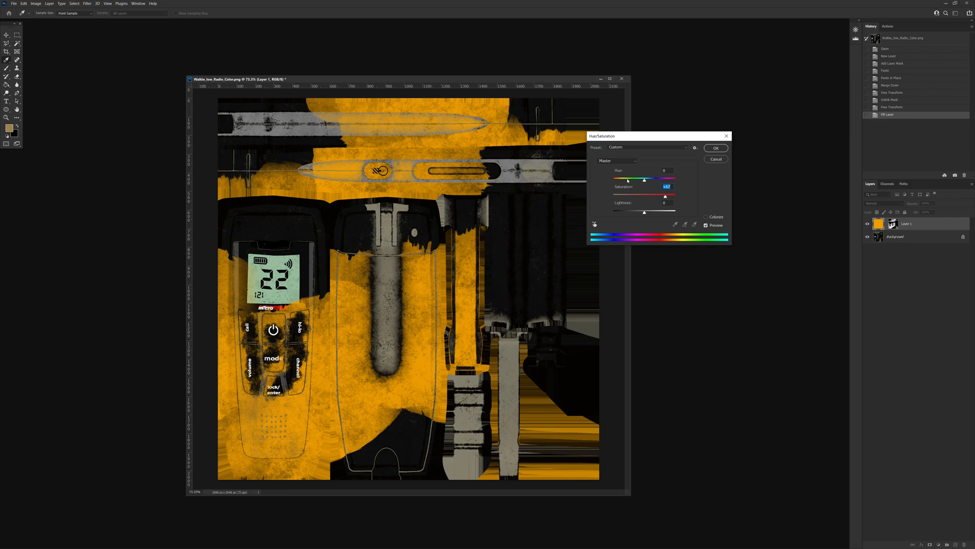
{"action": "left_click_drag", "start_coordinate": [645, 180], "coordinate": [625, 180]}
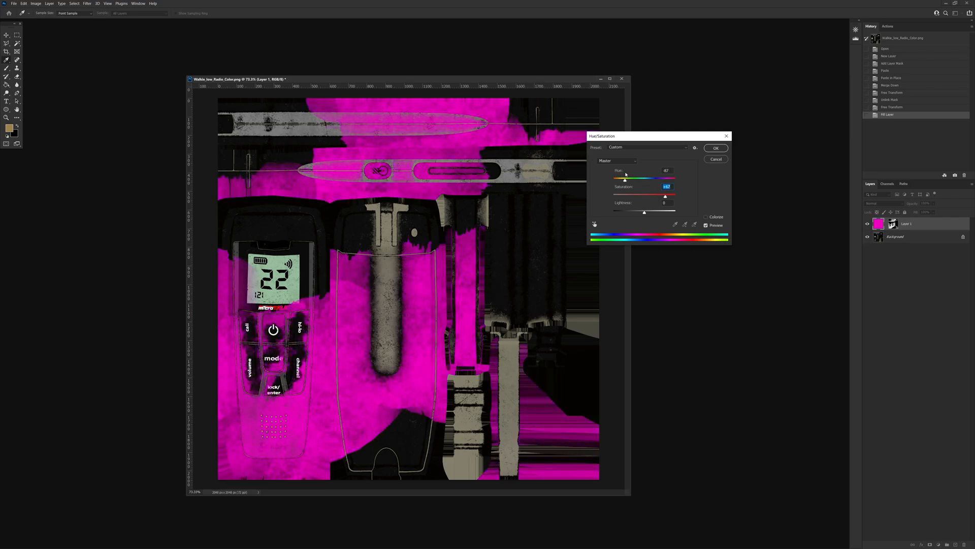
{"action": "left_click_drag", "start_coordinate": [625, 178], "coordinate": [646, 179]}
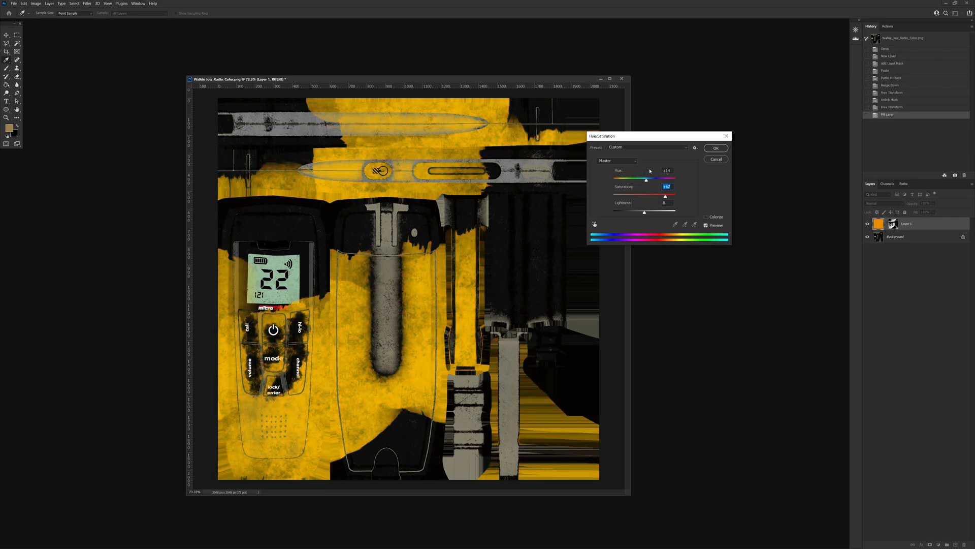
{"action": "left_click_drag", "start_coordinate": [646, 180], "coordinate": [653, 180]}
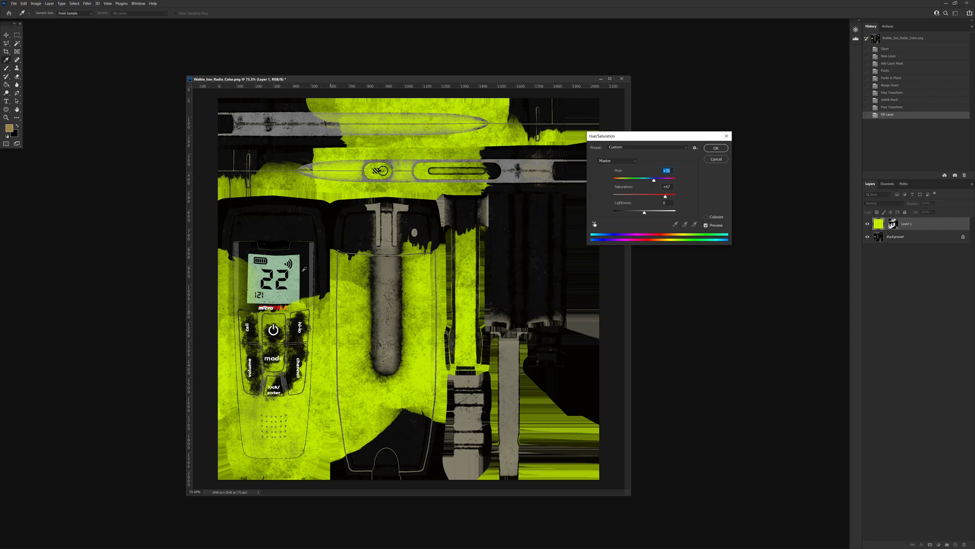
{"action": "left_click", "coordinate": [715, 148]}
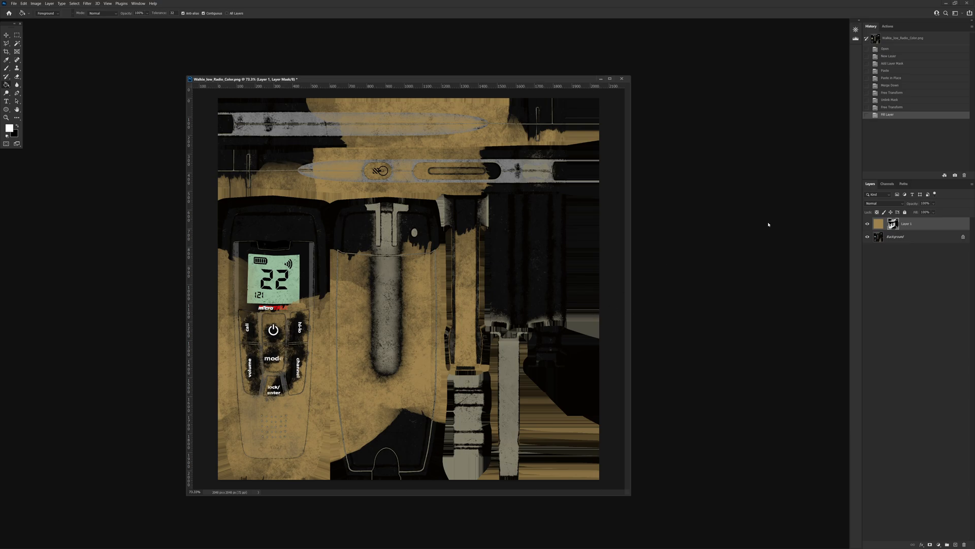
Show the Layer 1 Mask channel as a red overlay in Channels, then hide it again
{"action": "left_click", "coordinate": [887, 184]}
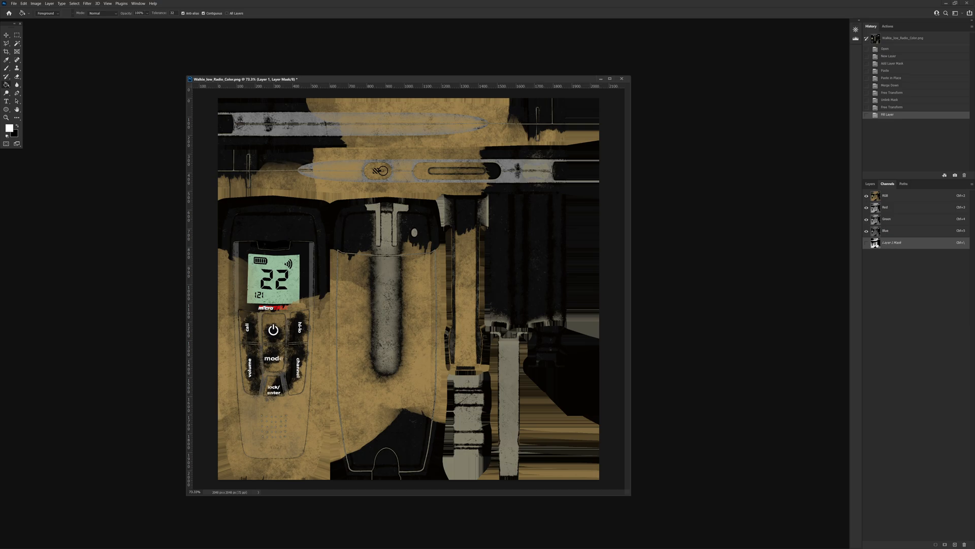
{"action": "left_click", "coordinate": [866, 243]}
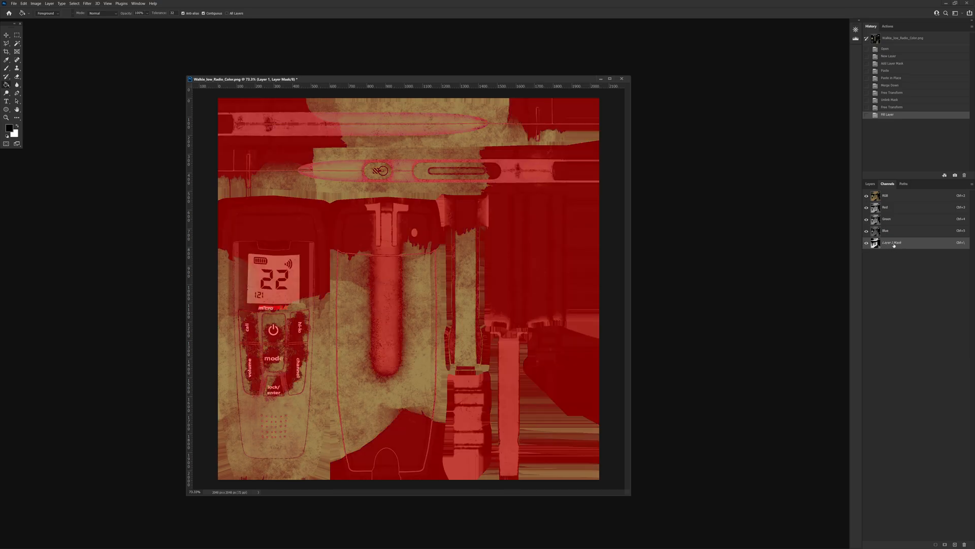
{"action": "left_click", "coordinate": [871, 183]}
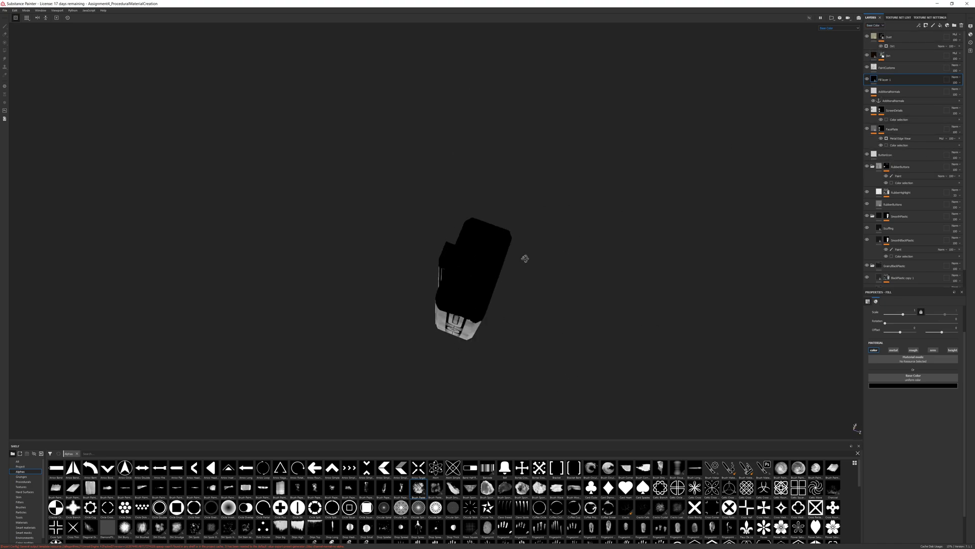
{"action": "left_click_drag", "start_coordinate": [524, 258], "coordinate": [580, 176]}
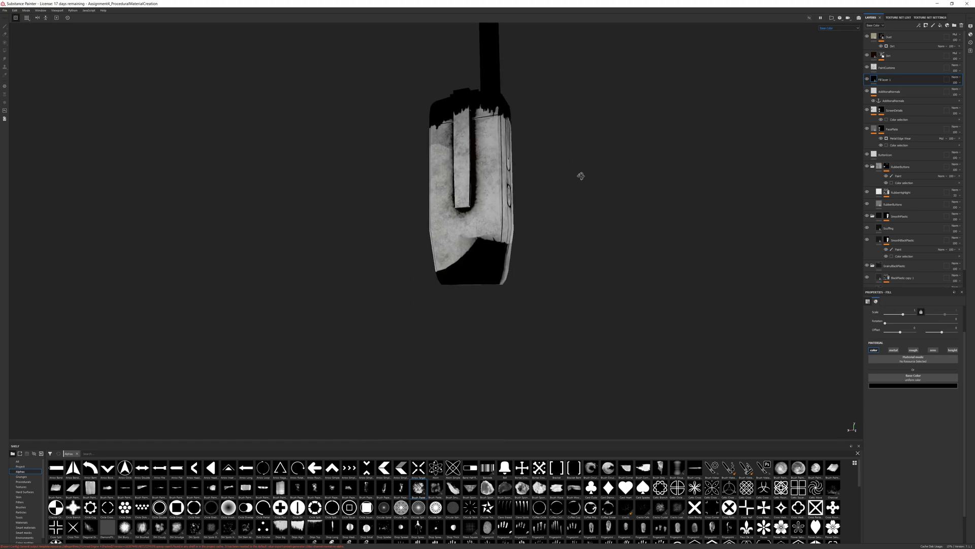
{"action": "left_click_drag", "start_coordinate": [581, 176], "coordinate": [596, 256]}
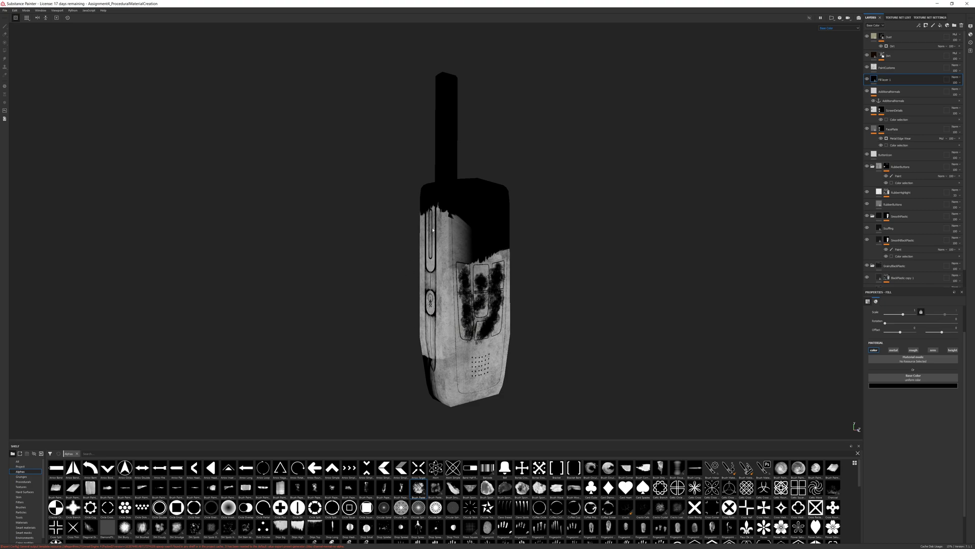
{"action": "mouse_move", "coordinate": [514, 301]}
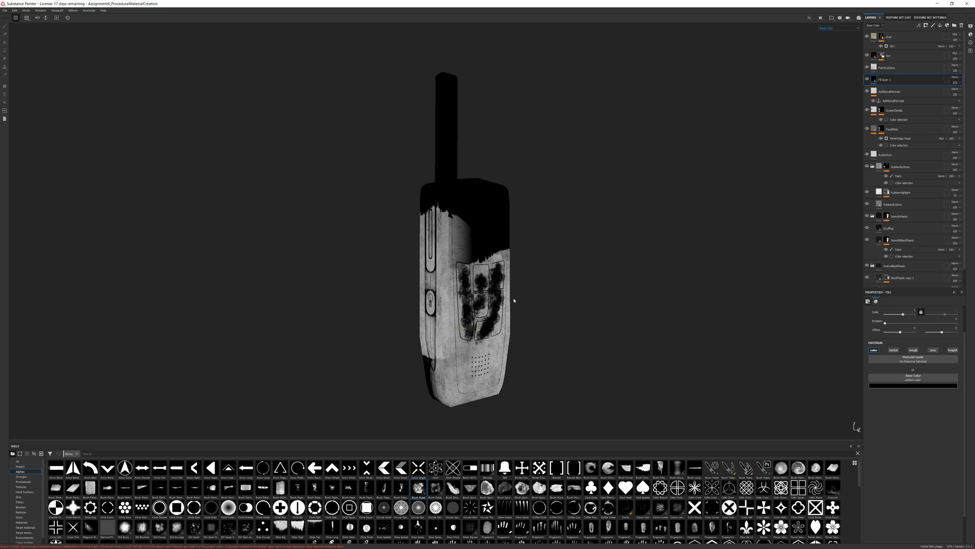